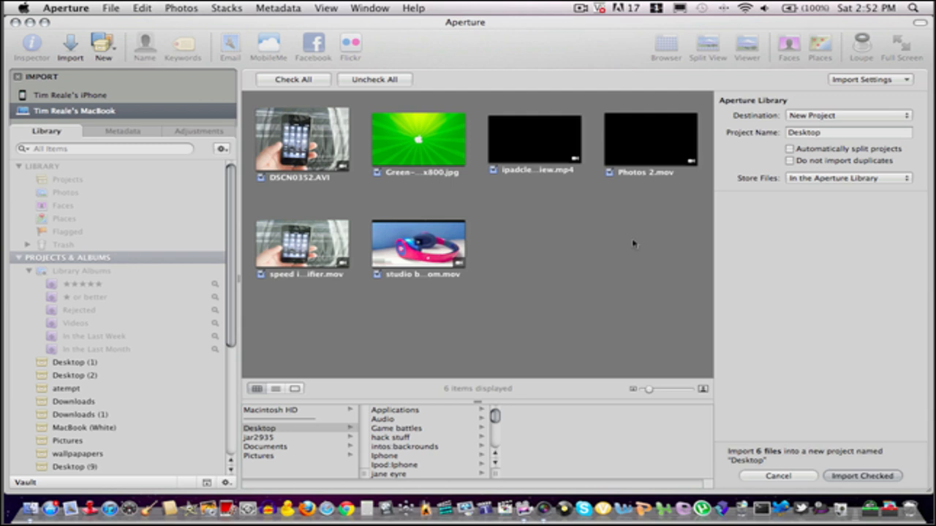
- Import only the Green wallpaper JPEG from the Desktop into a new project
{"action": "left_click", "coordinate": [291, 78]}
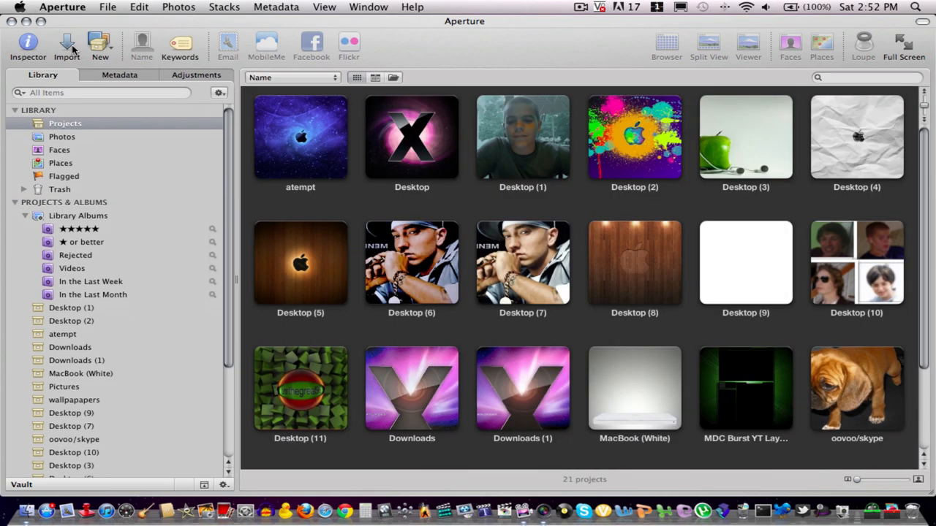
{"action": "left_click", "coordinate": [66, 44]}
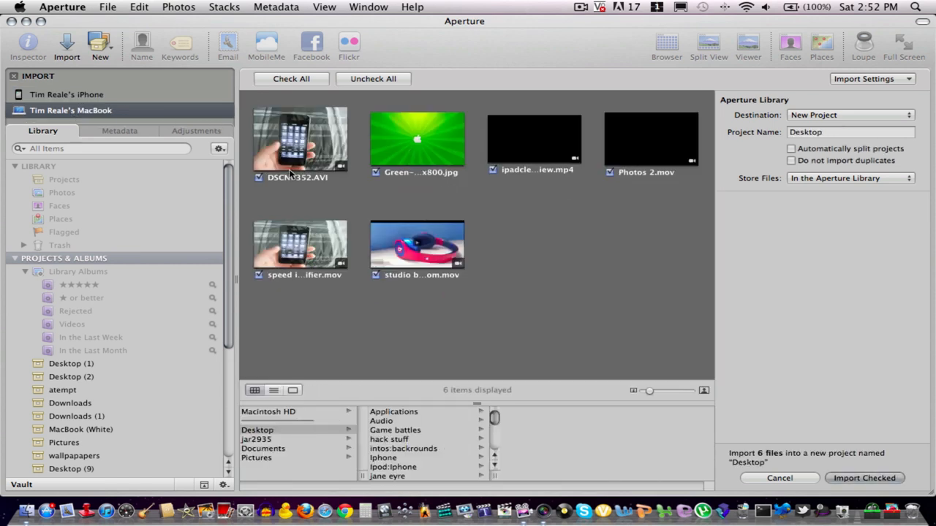
{"action": "left_click", "coordinate": [373, 79]}
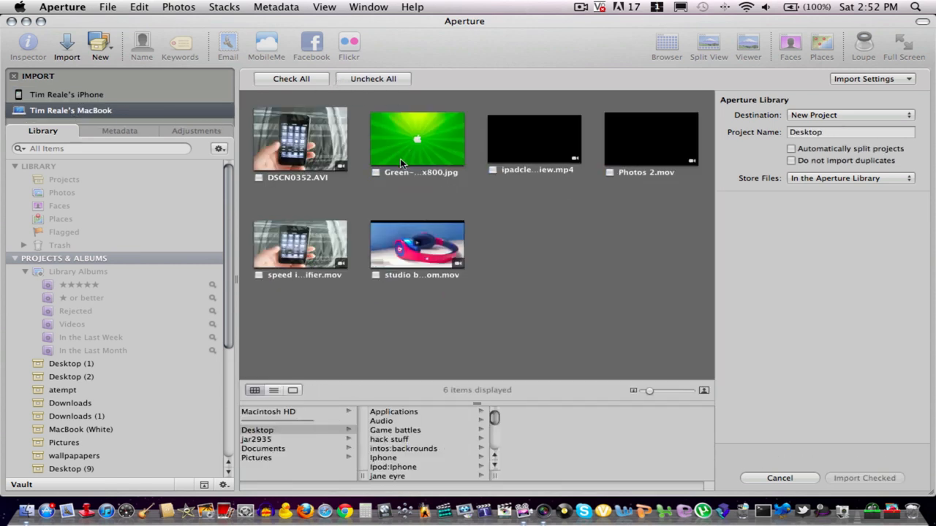
{"action": "left_click", "coordinate": [375, 172]}
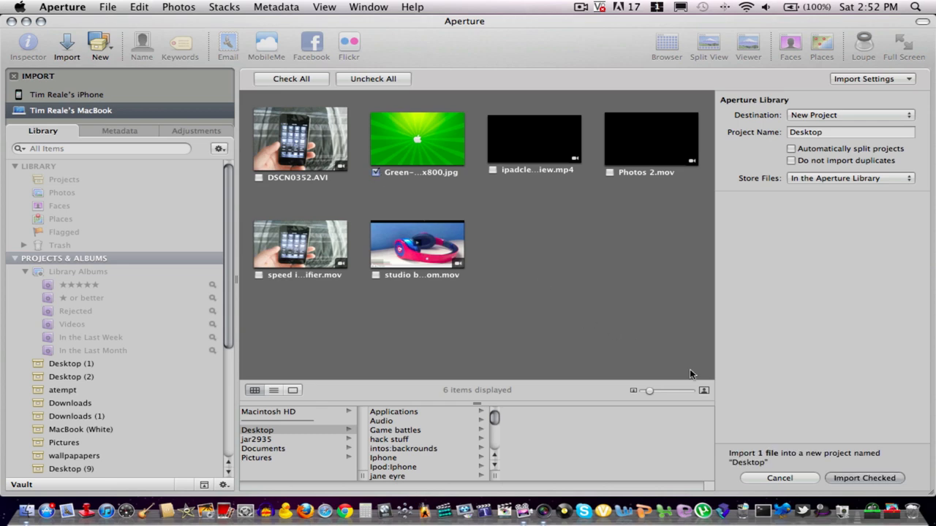
{"action": "left_click", "coordinate": [864, 478]}
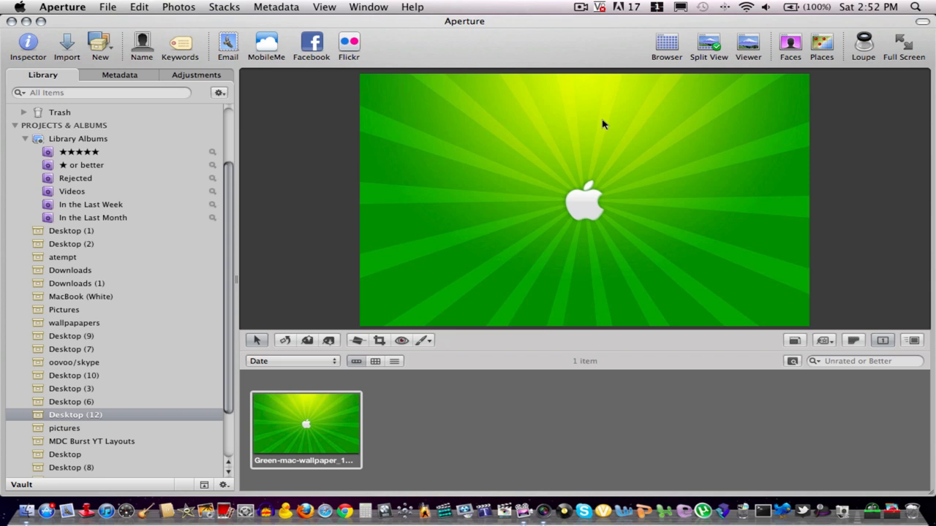
- Export the green wallpaper via File > Export > BorderFX (32-bit)
{"action": "left_click", "coordinate": [106, 7]}
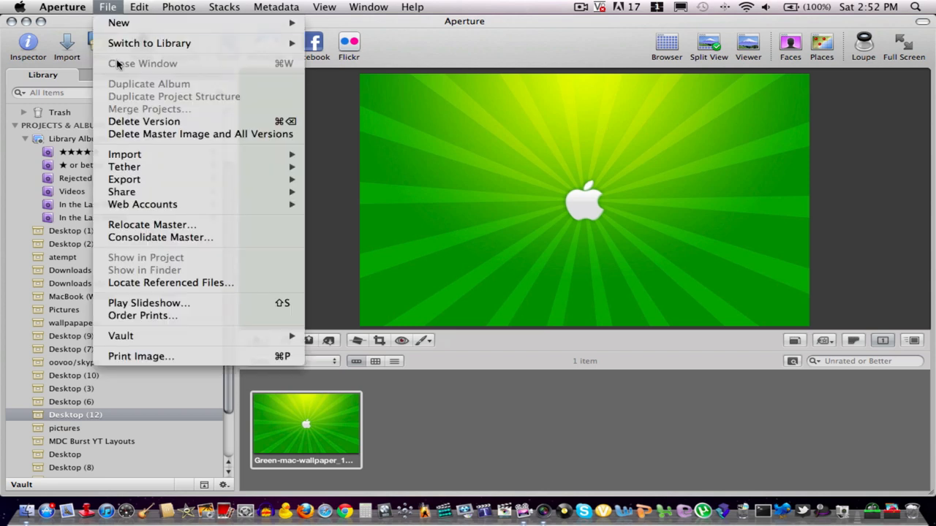
{"action": "mouse_move", "coordinate": [200, 134]}
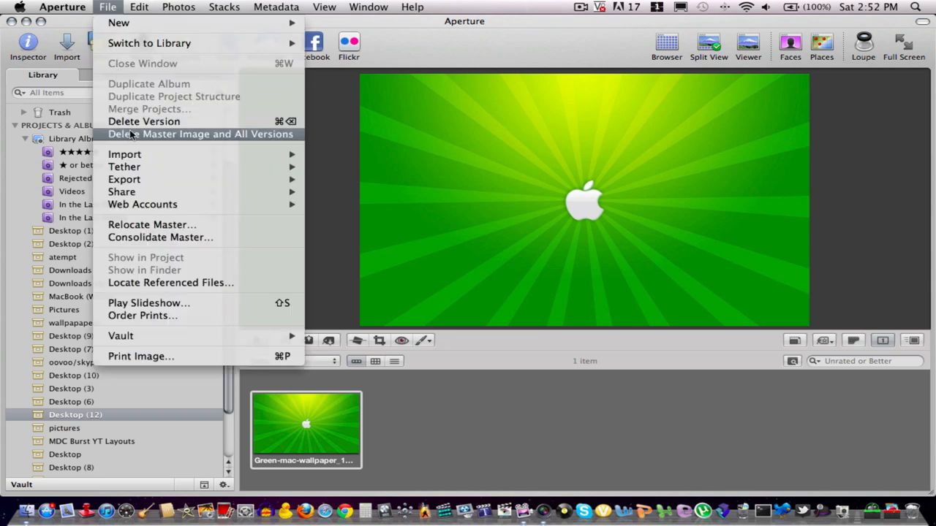
{"action": "mouse_move", "coordinate": [124, 180]}
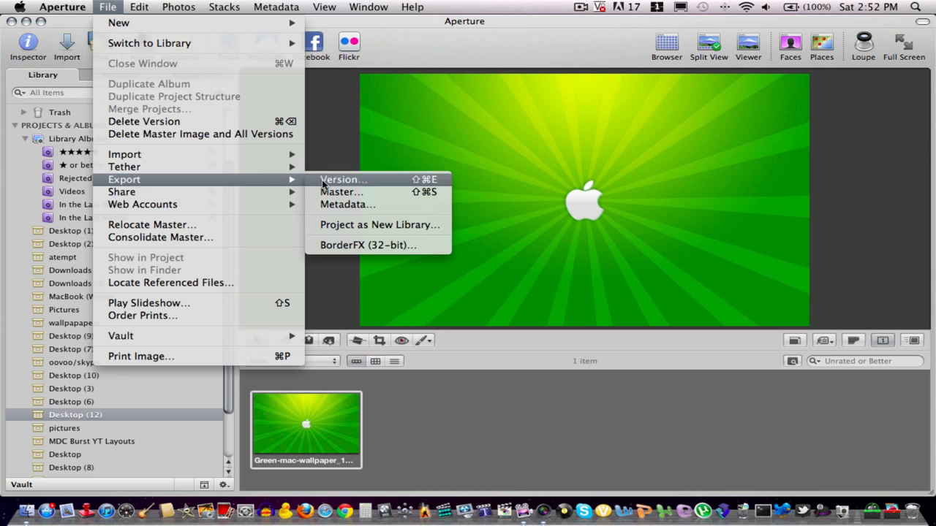
{"action": "left_click", "coordinate": [369, 245]}
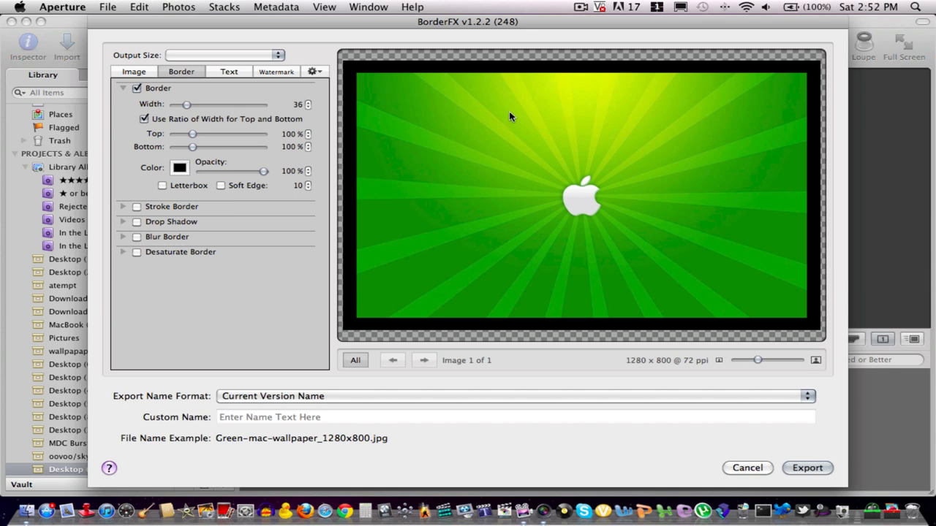
- Turn off the black border, fit output dimensions to the image, and add a text box
{"action": "left_click", "coordinate": [137, 88]}
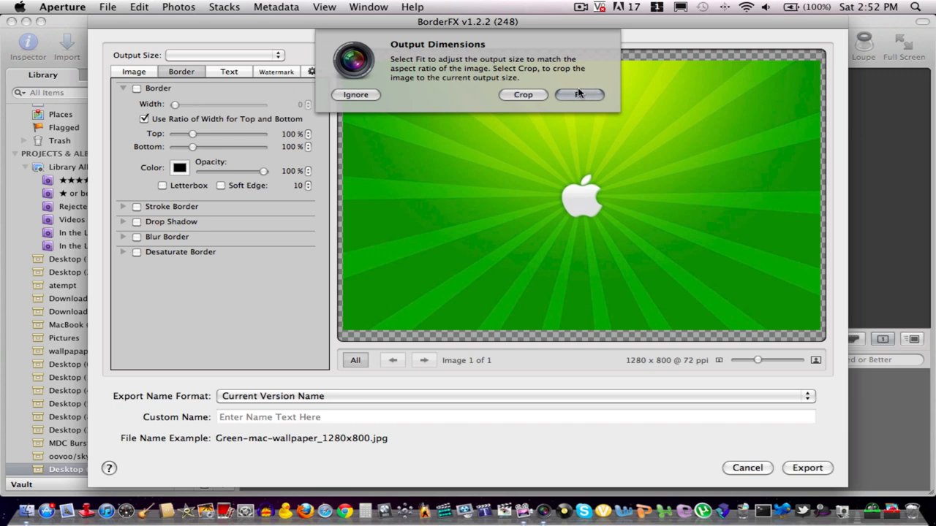
{"action": "left_click", "coordinate": [579, 94]}
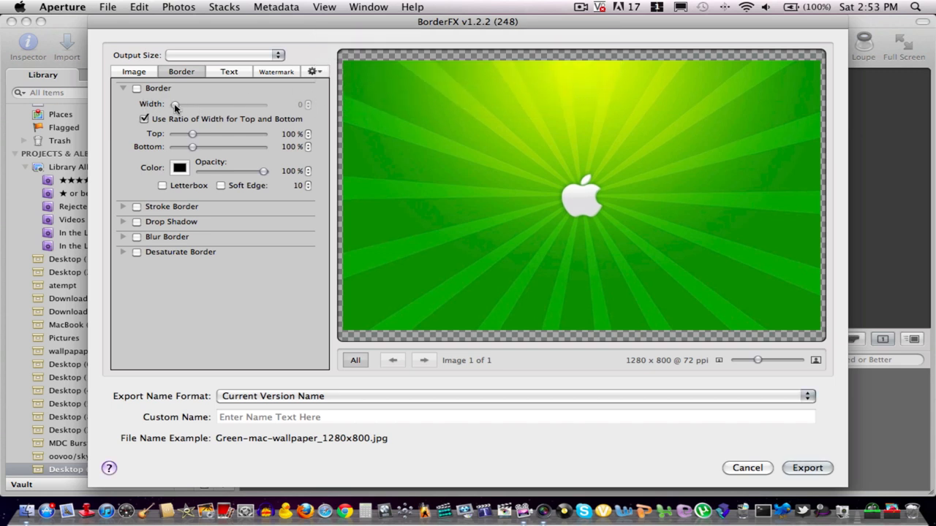
{"action": "left_click", "coordinate": [134, 71]}
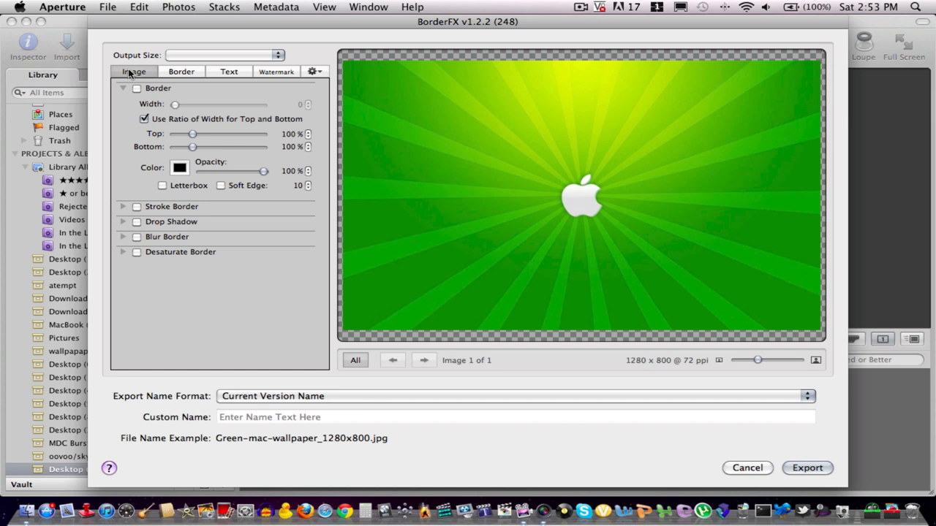
{"action": "left_click", "coordinate": [229, 70]}
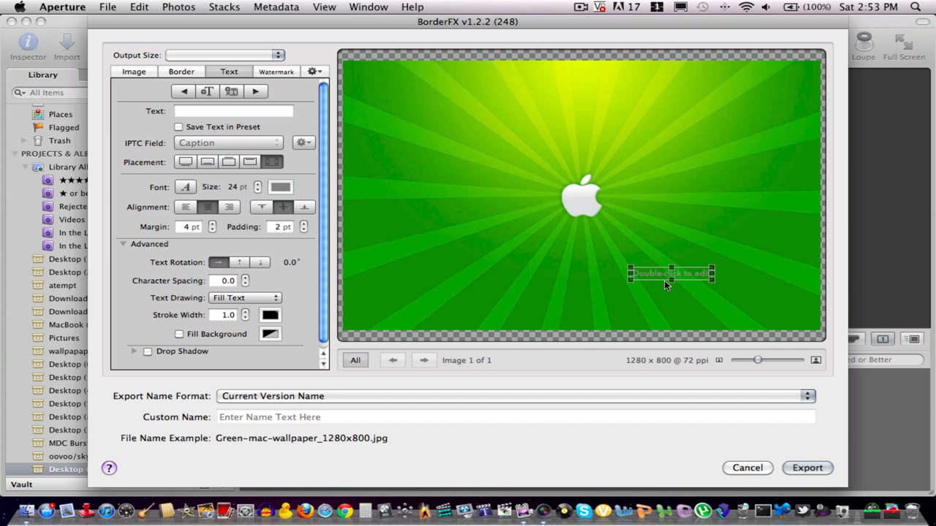
- Enter 'Iamtimthegreat' as the caption text
{"action": "left_click", "coordinate": [233, 110]}
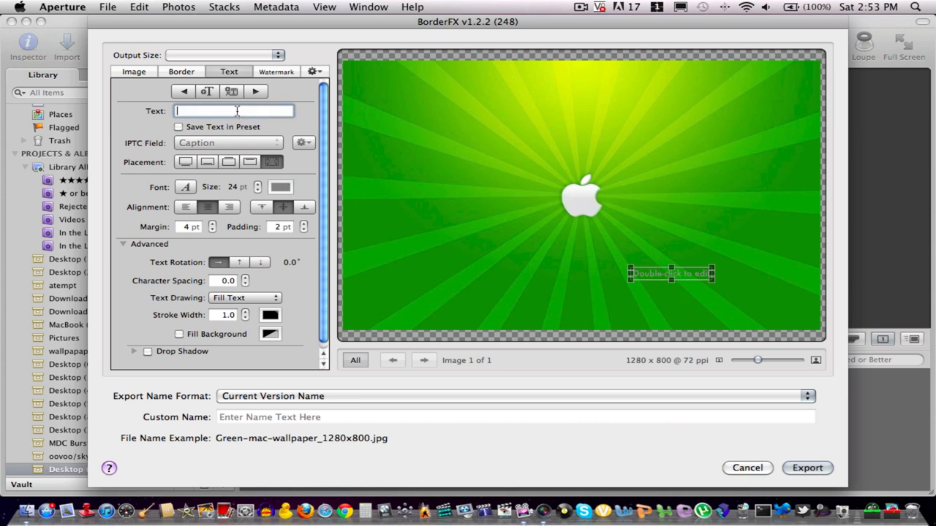
{"action": "type", "text": "lsm"}
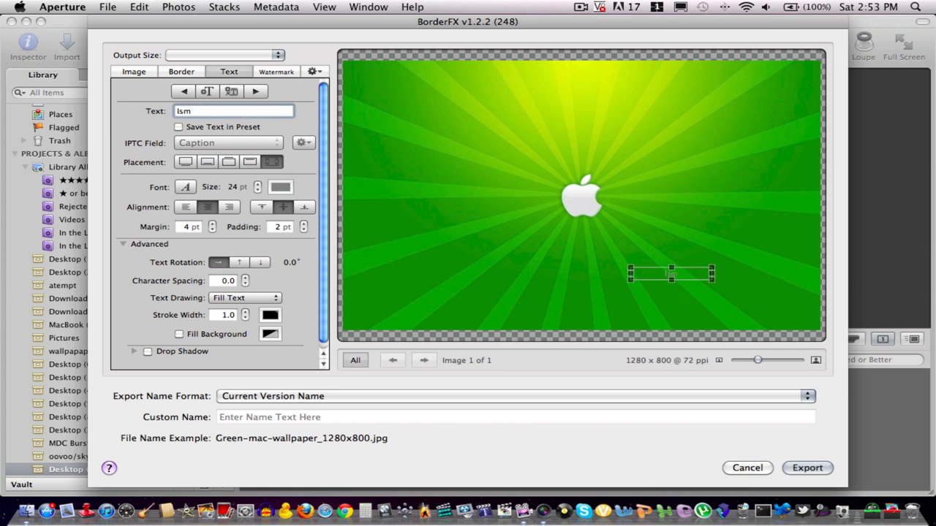
{"action": "type", "text": "Iamtimthe"}
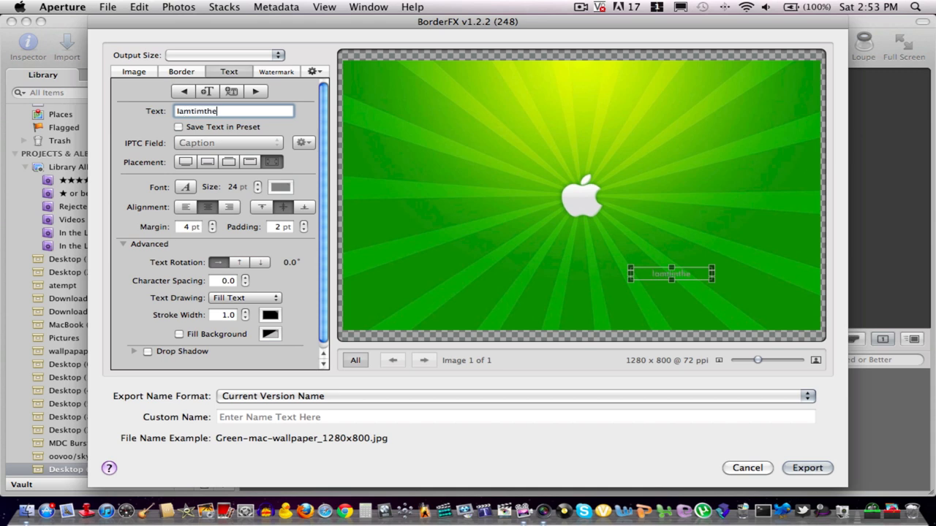
{"action": "type", "text": "great"}
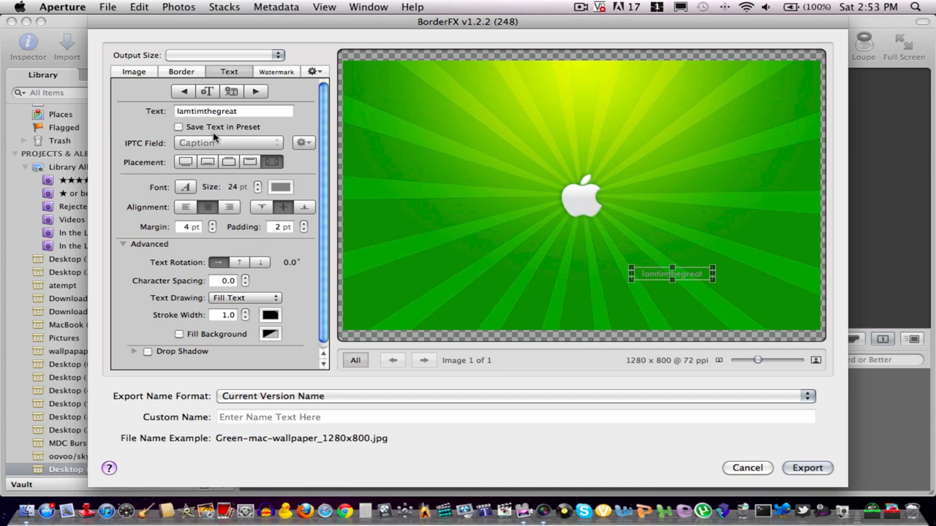
- Make the caption white at 68 pt and move it to bottom centre
{"action": "left_click", "coordinate": [280, 187]}
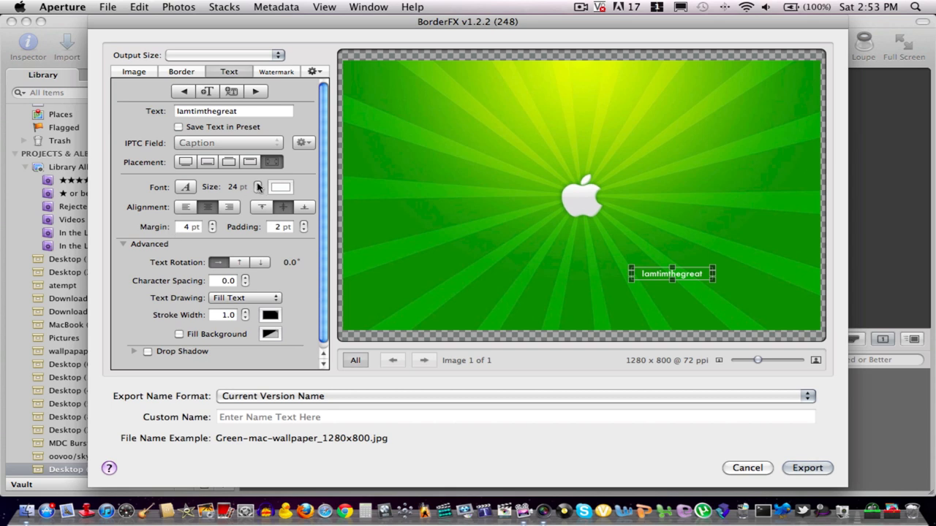
{"action": "left_click", "coordinate": [258, 184]}
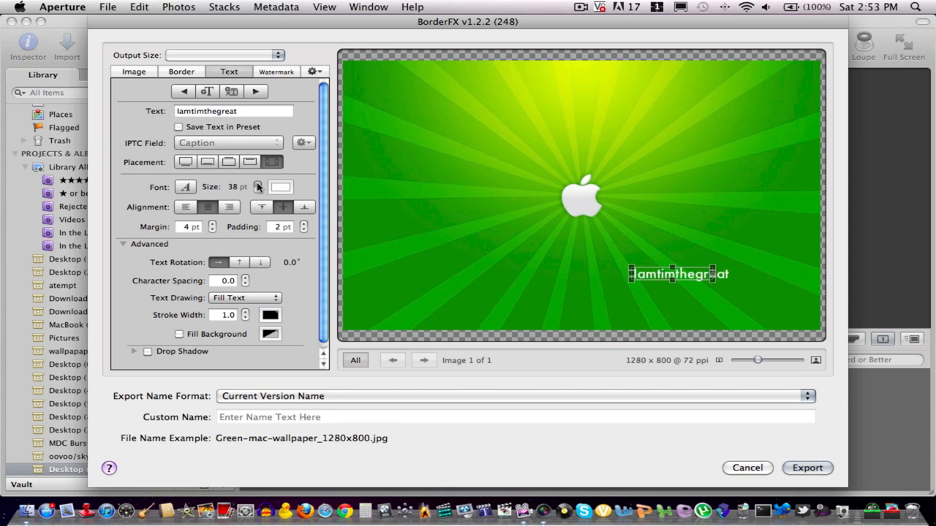
{"action": "left_click", "coordinate": [256, 183]}
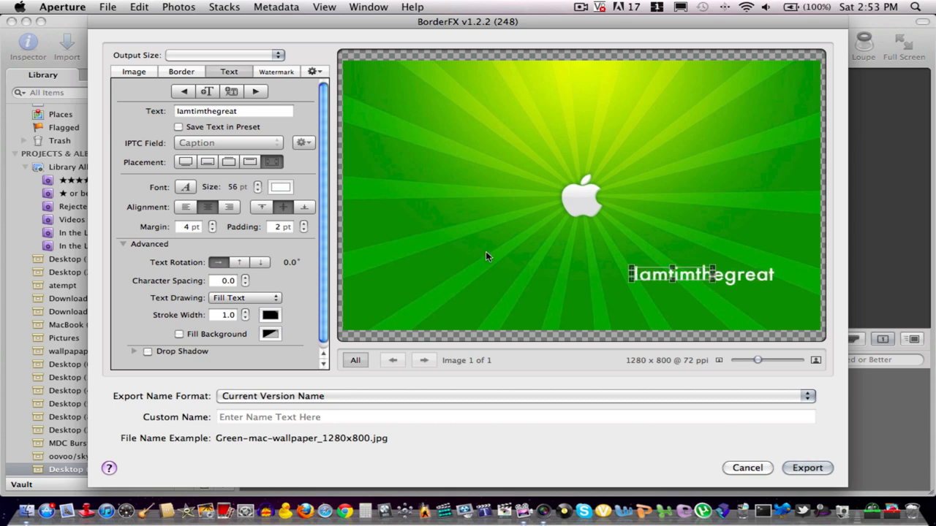
{"action": "left_click_drag", "start_coordinate": [700, 274], "coordinate": [596, 286]}
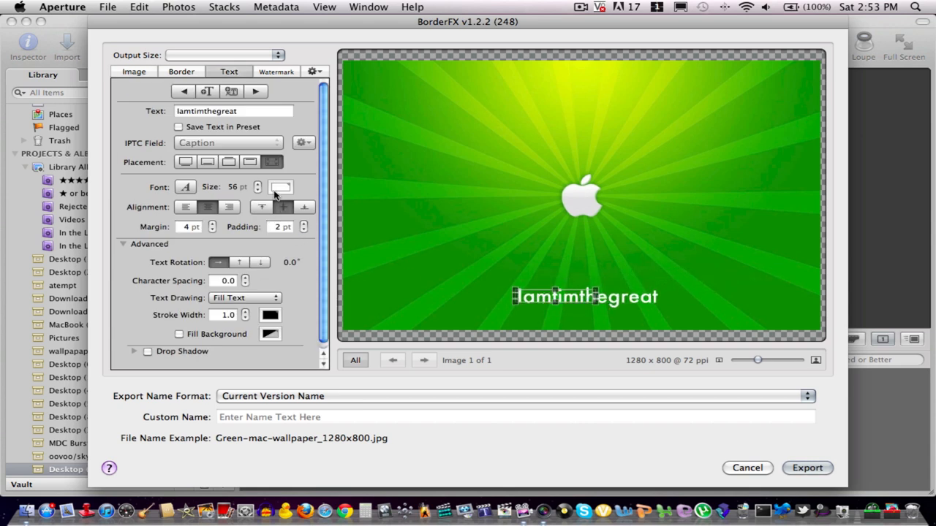
{"action": "left_click", "coordinate": [257, 184]}
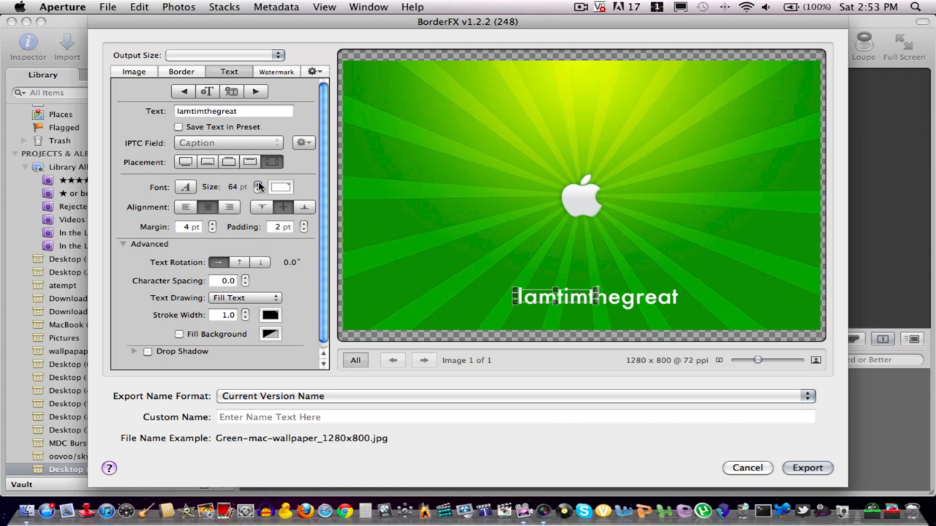
{"action": "left_click", "coordinate": [258, 183]}
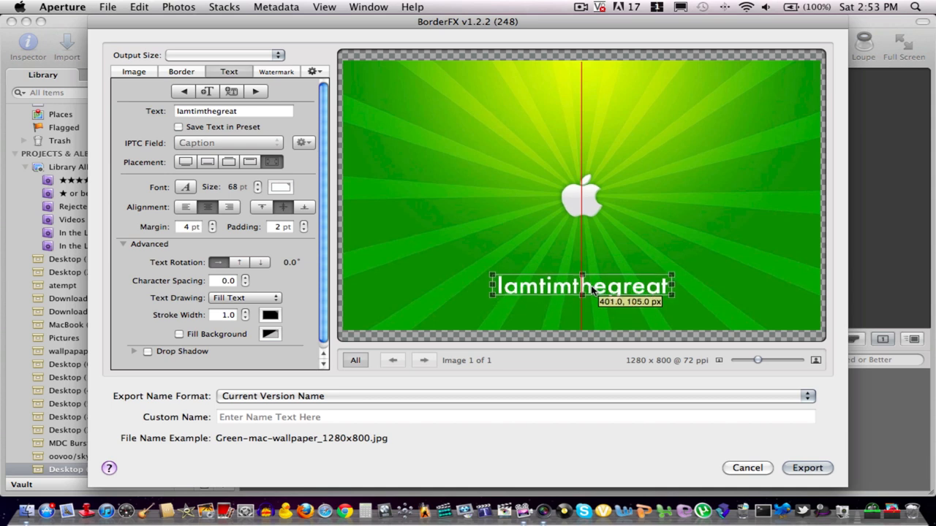
{"action": "left_click", "coordinate": [134, 71]}
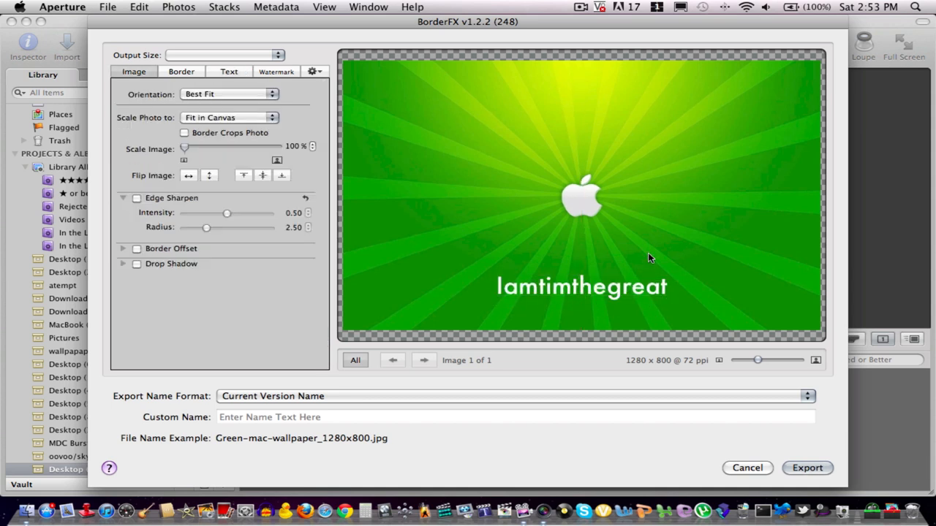
{"action": "mouse_move", "coordinate": [776, 438]}
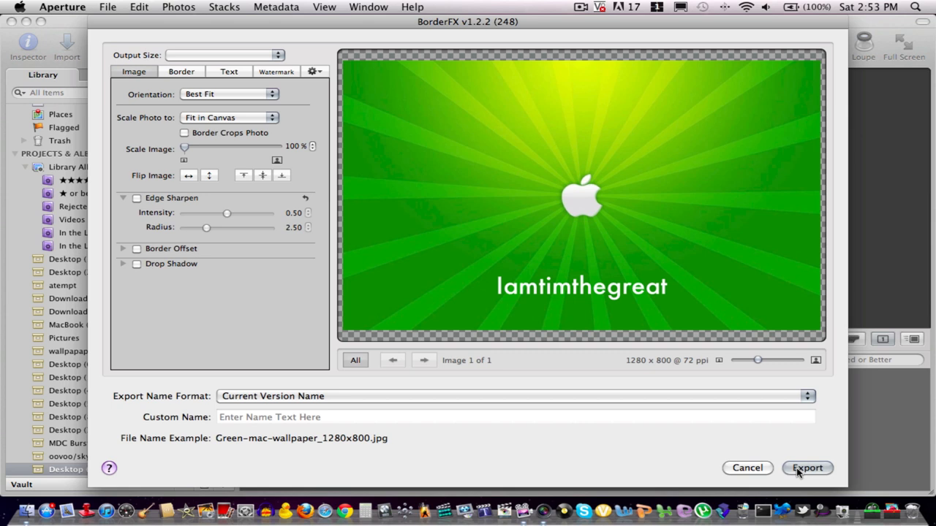
{"action": "mouse_move", "coordinate": [795, 481]}
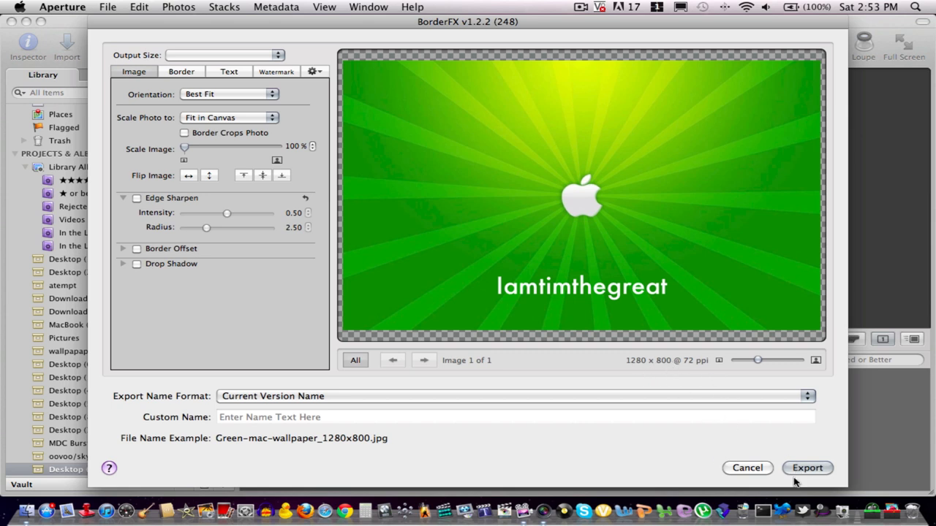
- Export the captioned wallpaper as a Green-mac-wallpaper JPEG to the Desktop
{"action": "left_click", "coordinate": [807, 468]}
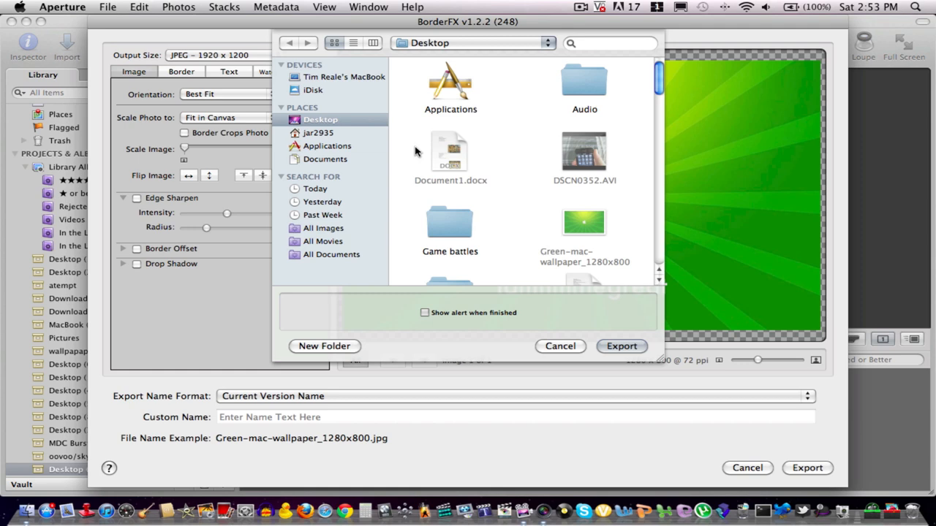
{"action": "left_click", "coordinate": [621, 345]}
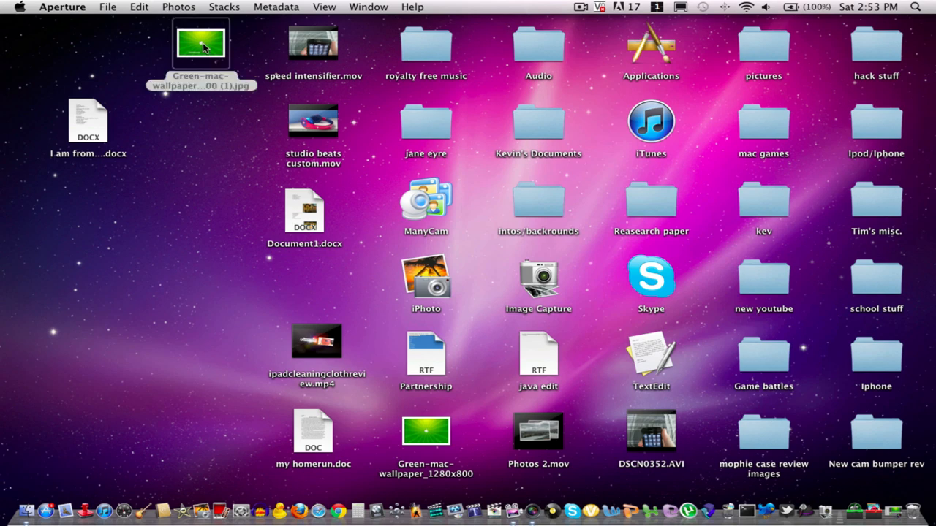
- Open the exported Green-mac-wallpaper JPEG in Preview to check the caption, then quit Preview
{"action": "double_click", "coordinate": [201, 43]}
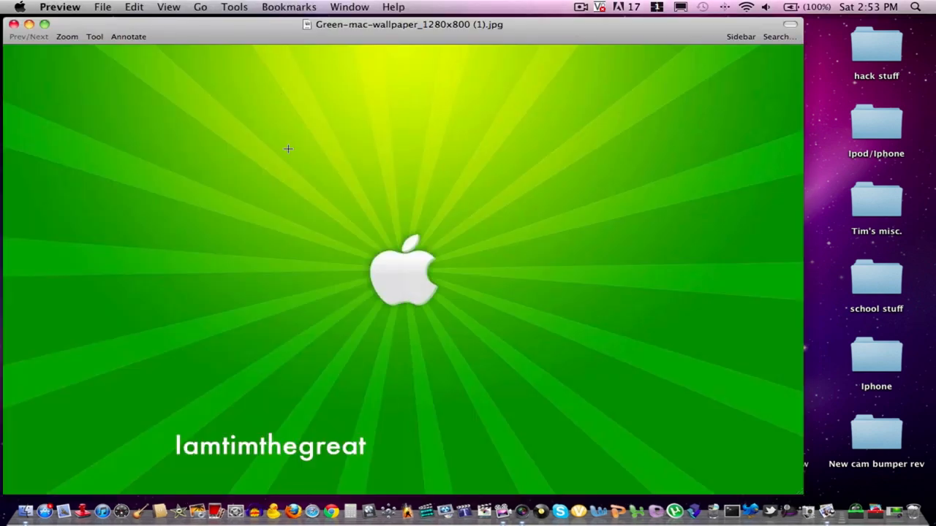
{"action": "mouse_move", "coordinate": [310, 150]}
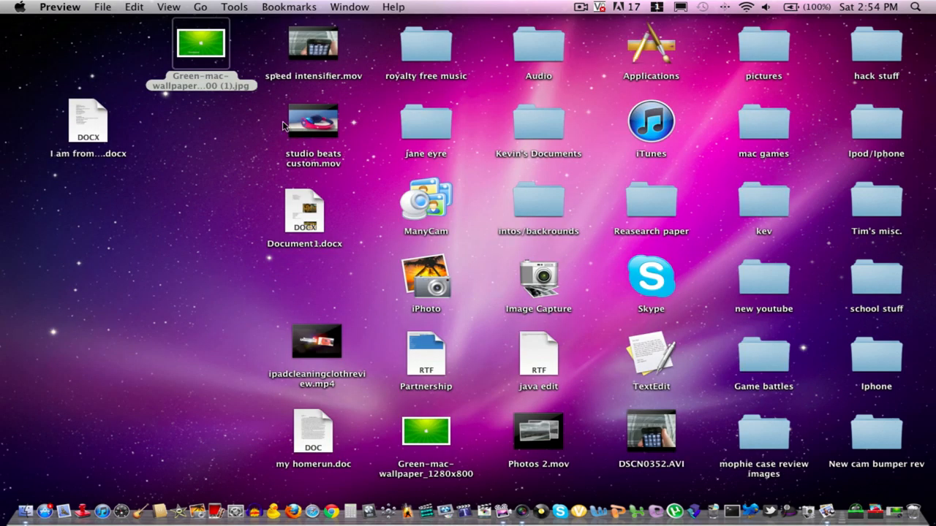
{"action": "left_click", "coordinate": [201, 44]}
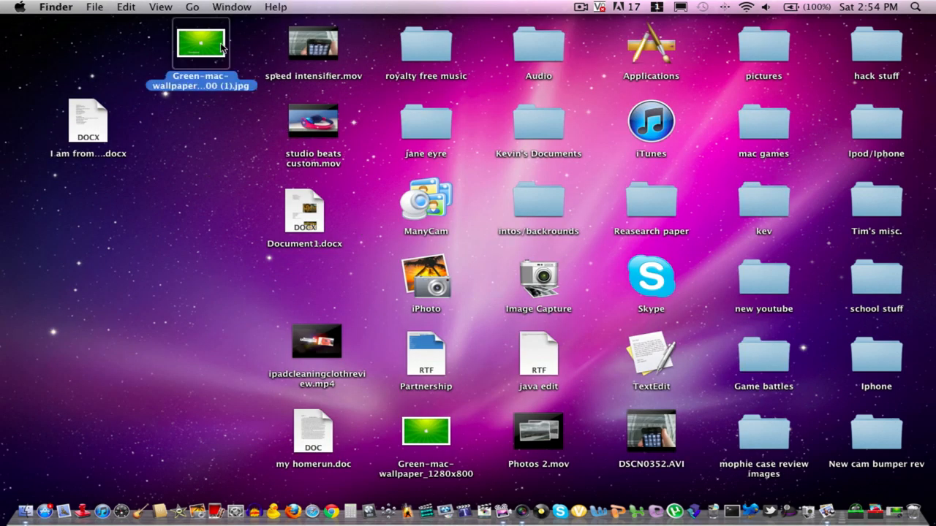
{"action": "double_click", "coordinate": [200, 44]}
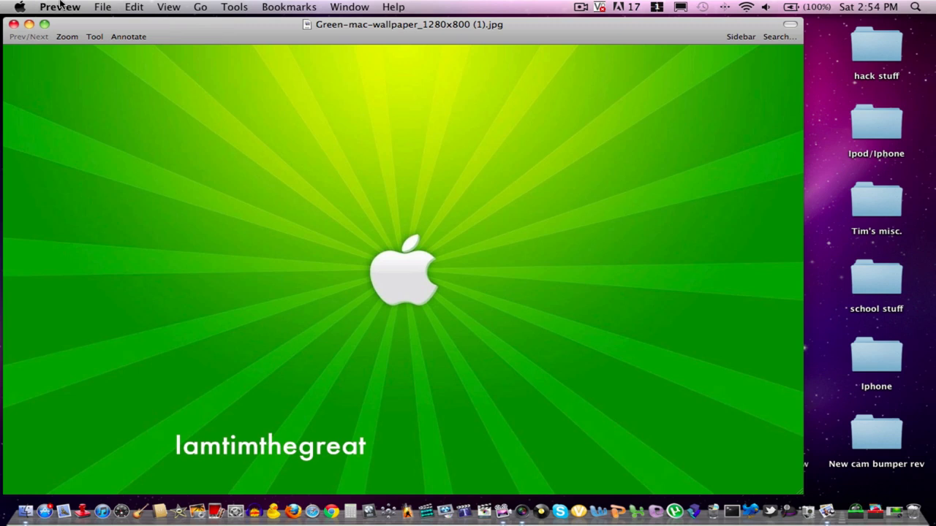
{"action": "left_click", "coordinate": [60, 7]}
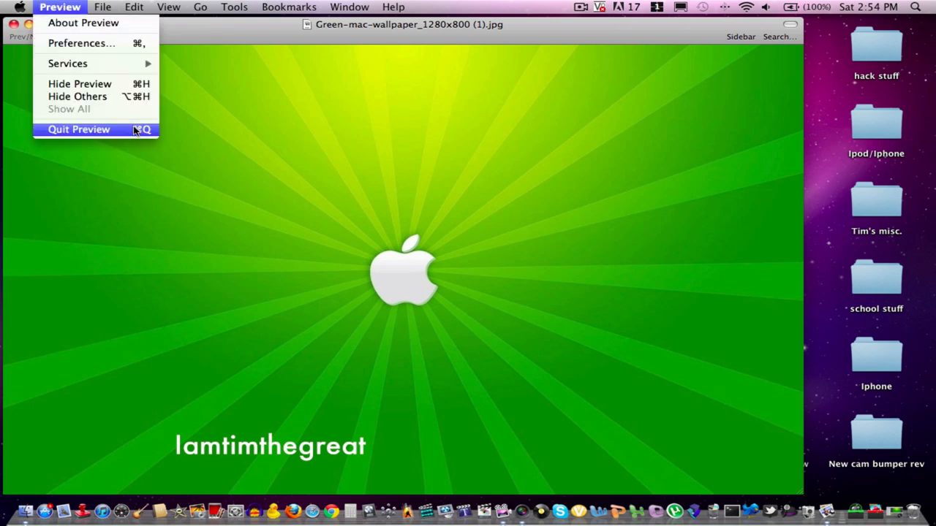